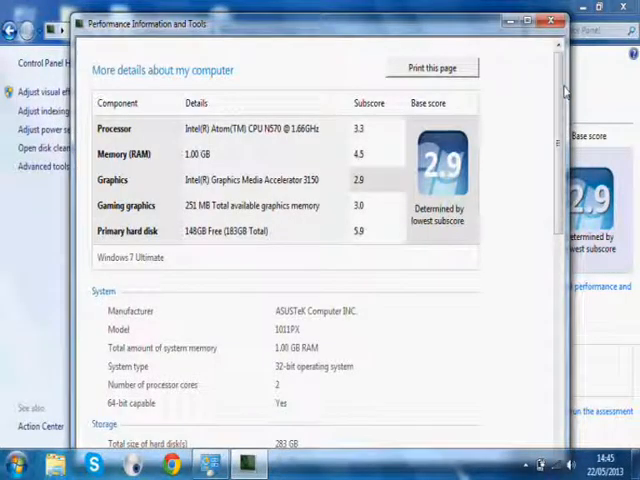
# Scroll through the detailed hardware specifications and experience score for the computer.
pyautogui.scroll(-3)
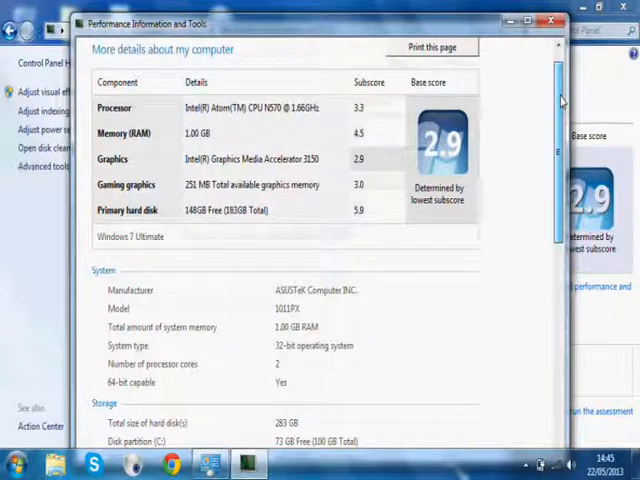
pyautogui.scroll(-3)
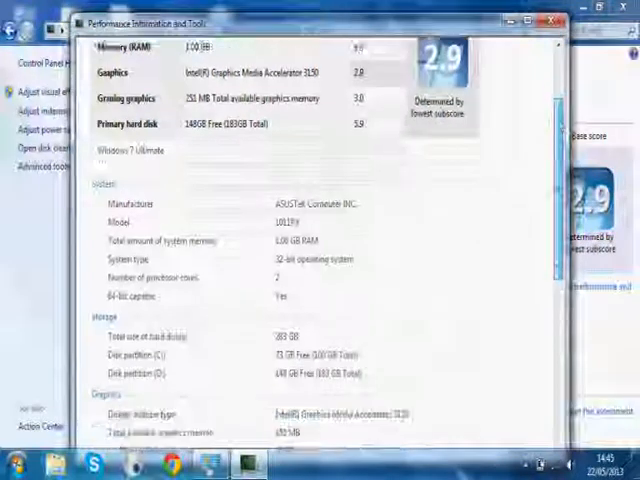
pyautogui.scroll(-3)
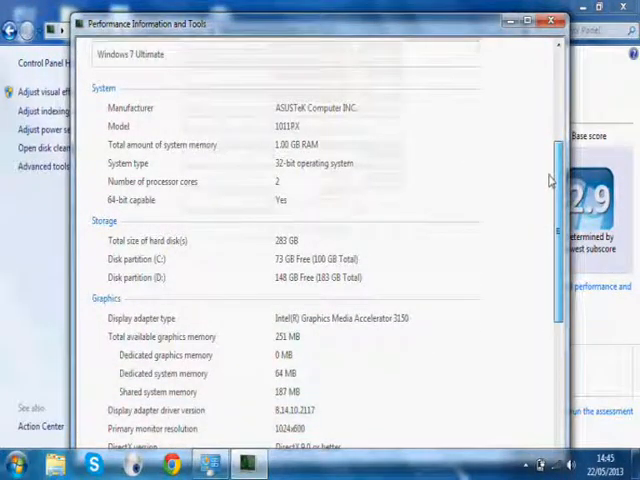
pyautogui.scroll(-3)
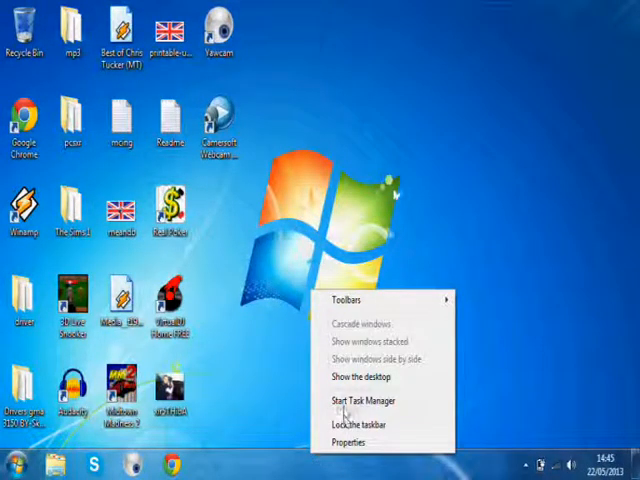
# Start Task Manager from the taskbar menu to watch system load.
pyautogui.click(356, 400)
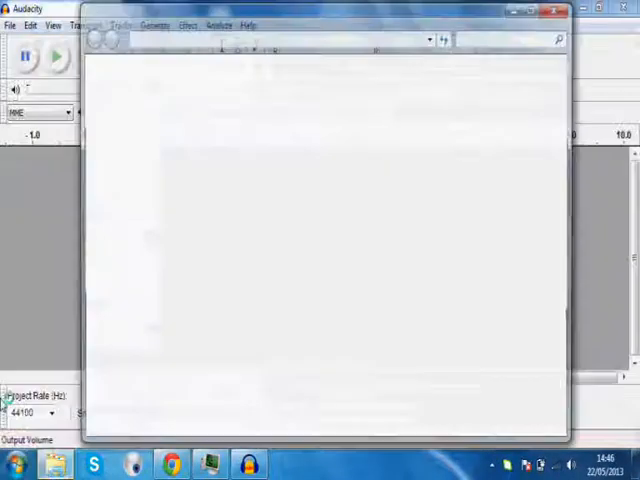
# Launch Google Chrome from the Start menu's program list.
pyautogui.click(18, 464)
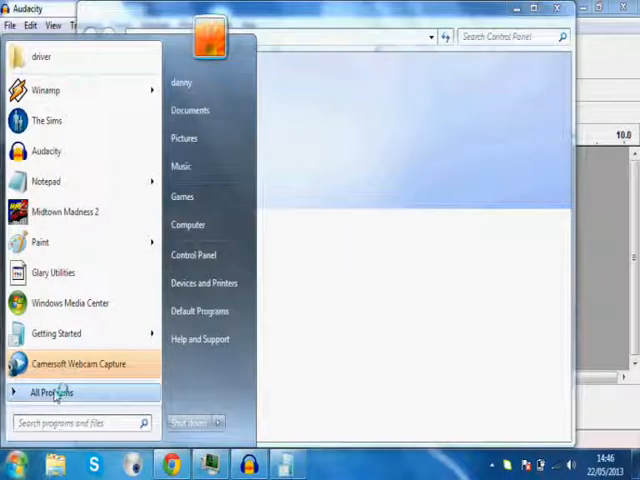
pyautogui.click(50, 392)
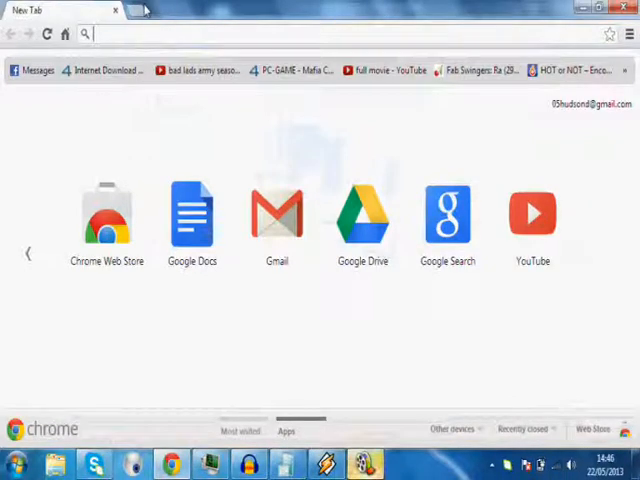
# Navigate Chrome to youtube.com.
pyautogui.write('youtube.com')
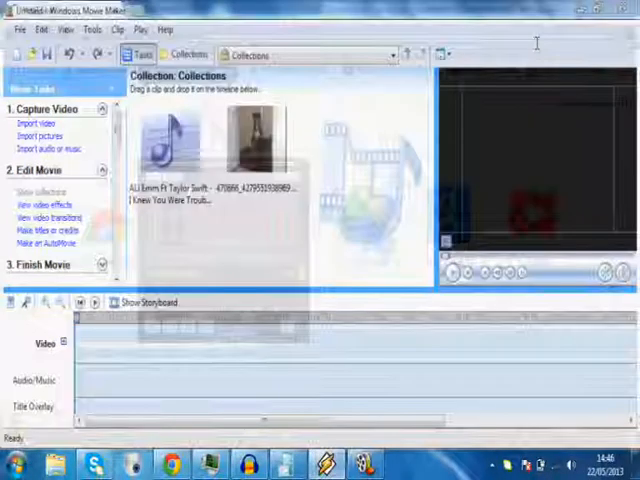
# Switch from Movie Maker back to the Audacity window.
pyautogui.click(248, 464)
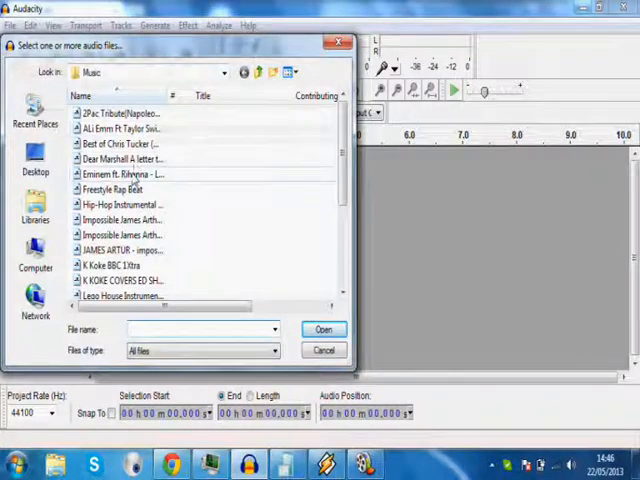
# Import the Eminem ft. Rihanna MP3 into Audacity, check Task Manager's Applications list, return to Chrome.
pyautogui.click(324, 348)
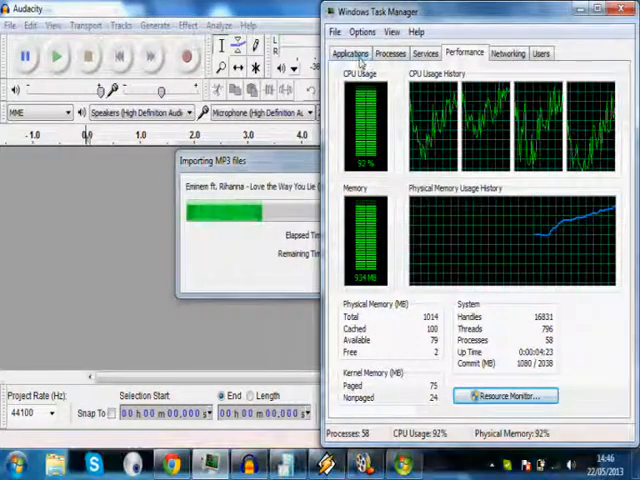
pyautogui.click(352, 52)
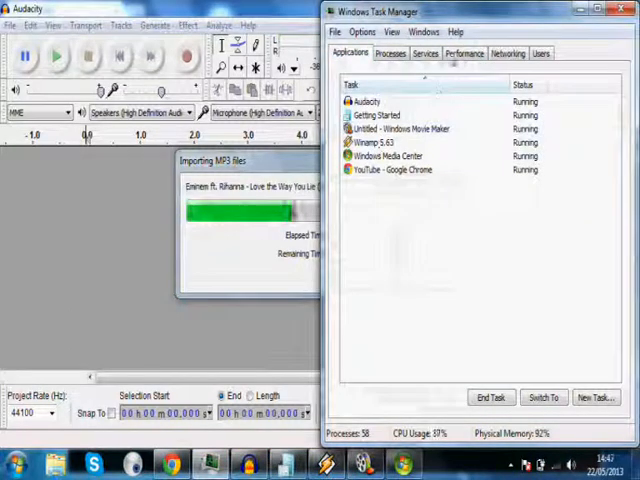
pyautogui.click(464, 52)
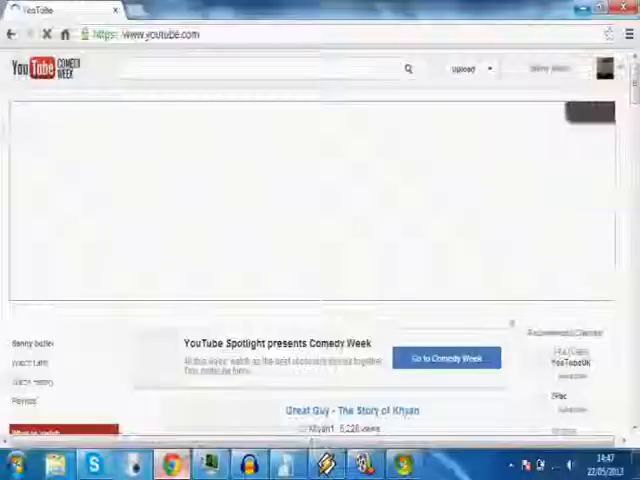
# Bring up Skype's home screen and contacts, then switch back to the YouTube page.
pyautogui.click(96, 464)
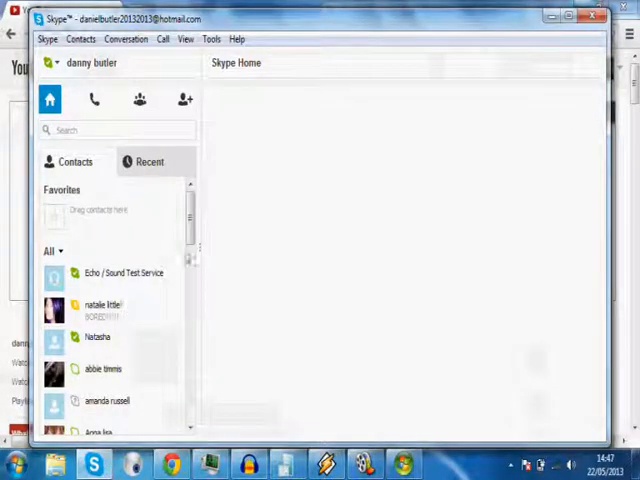
pyautogui.scroll(-3)
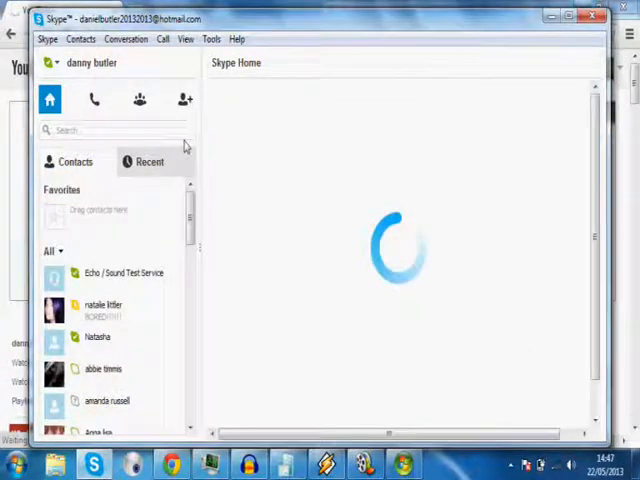
pyautogui.click(92, 62)
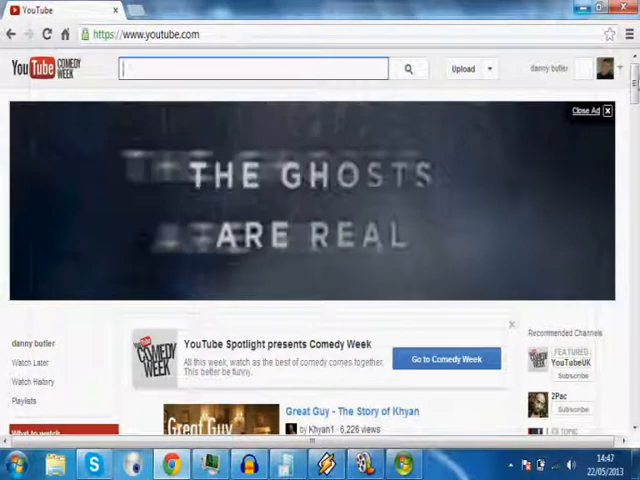
# Scroll down the YouTube homepage.
pyautogui.scroll(-3)
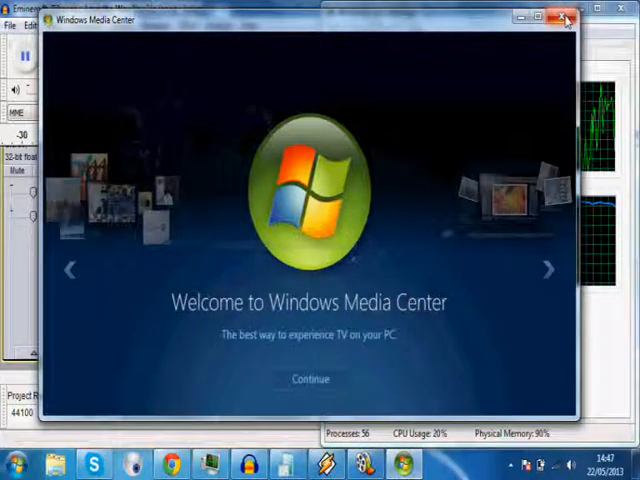
# Close Windows Media Center and reveal the hidden notification-area program icons.
pyautogui.click(566, 18)
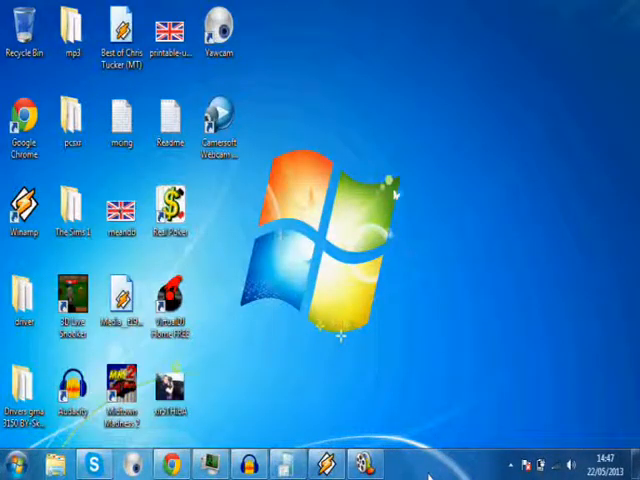
pyautogui.click(512, 460)
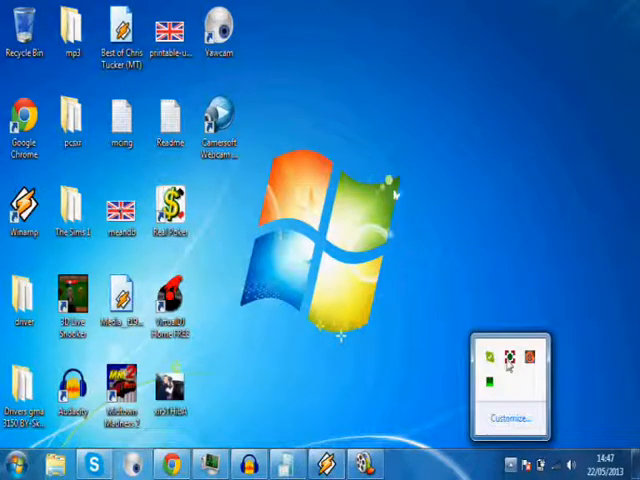